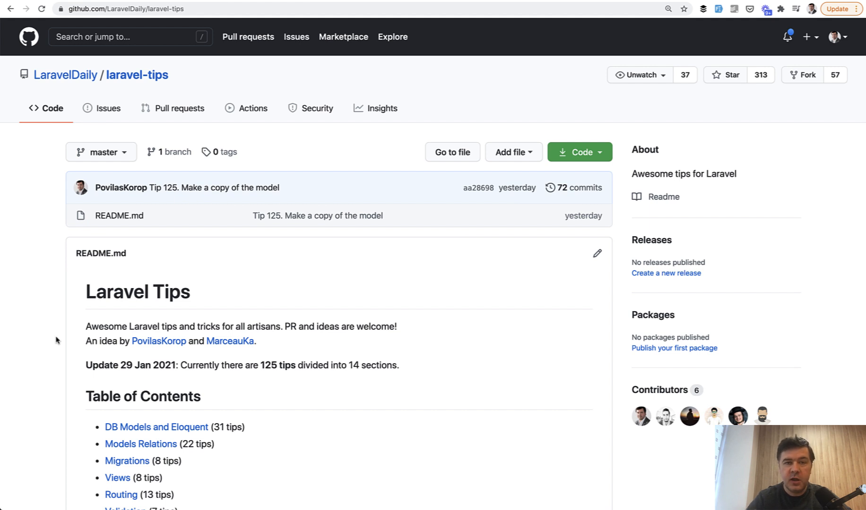
pyautogui.moveTo(29, 249)
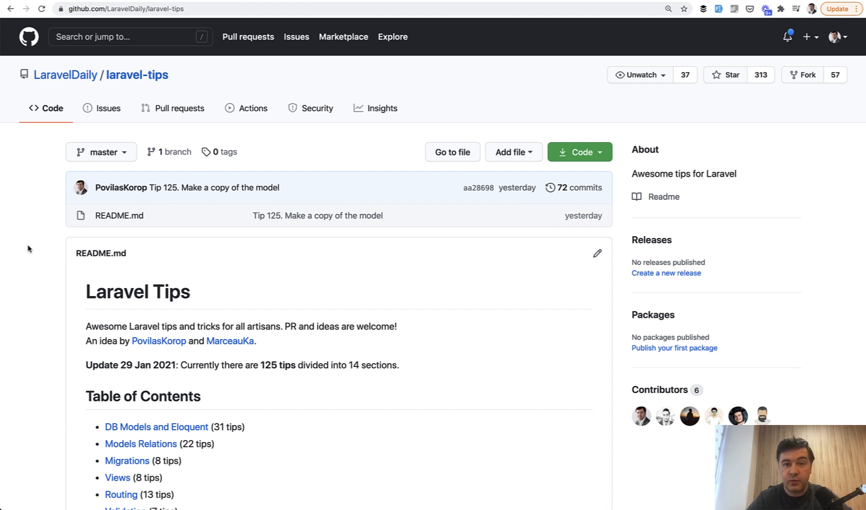
# Scroll the laravel-tips README down to its 125-tip Table of Contents.
pyautogui.scroll(-3)
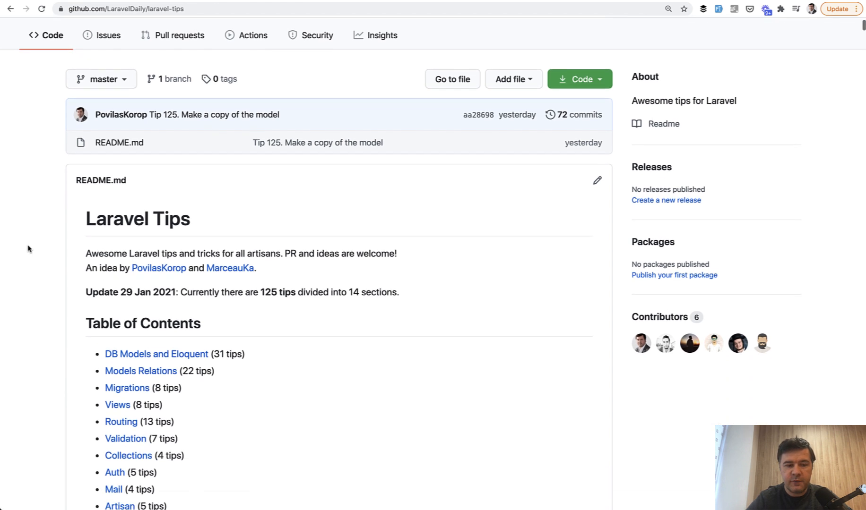
# Scroll through the DB Models and Eloquent tips to Quick Order by created_at with latest() and oldest().
pyautogui.scroll(-3)
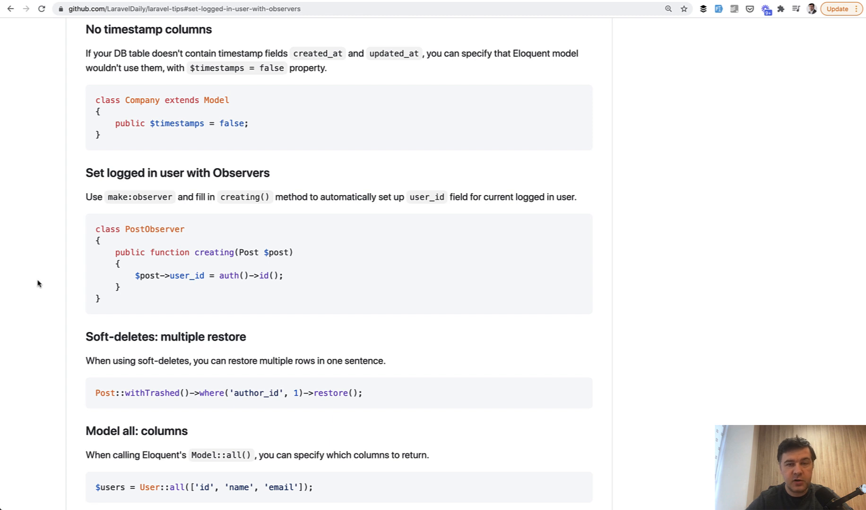
pyautogui.moveTo(123, 173)
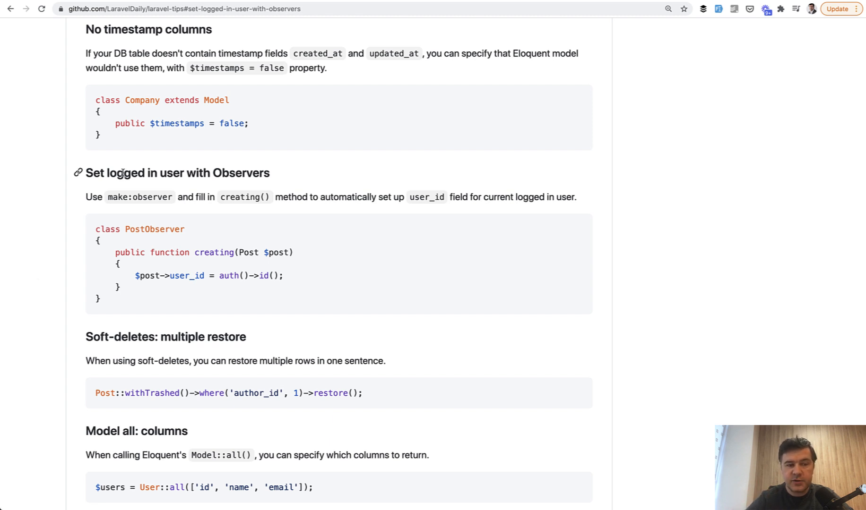
pyautogui.moveTo(141, 190)
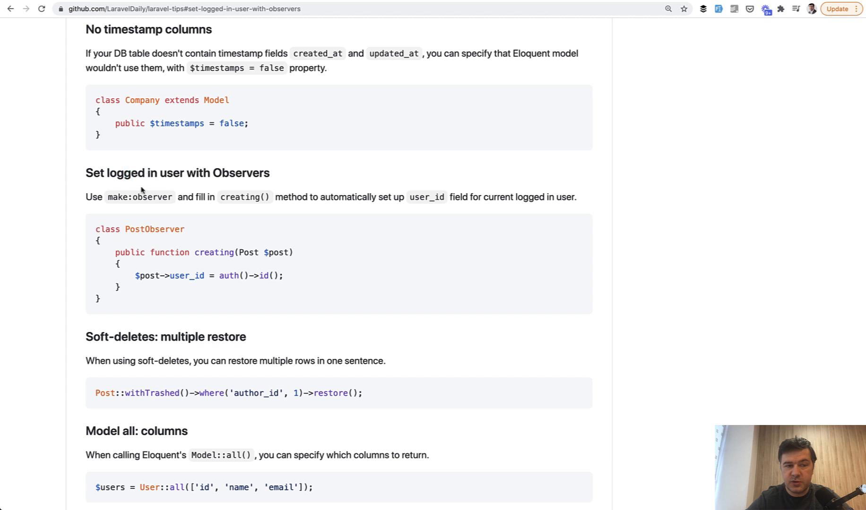
pyautogui.moveTo(171, 260)
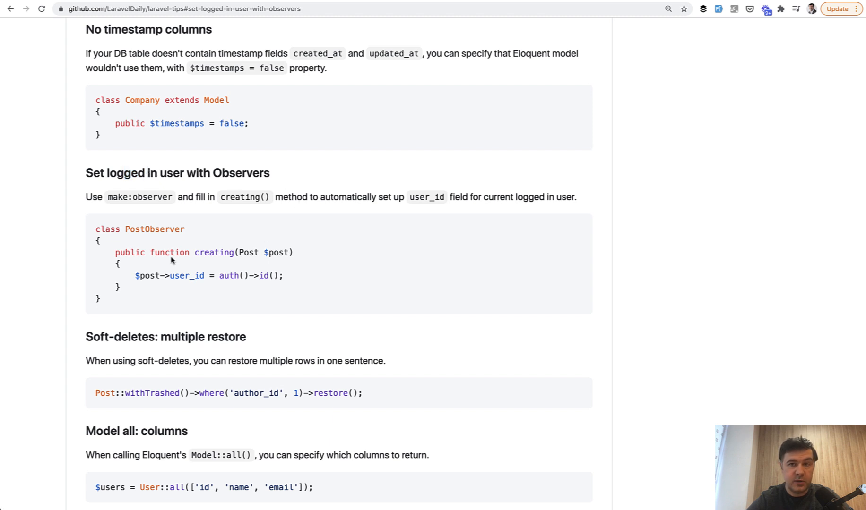
pyautogui.moveTo(198, 262)
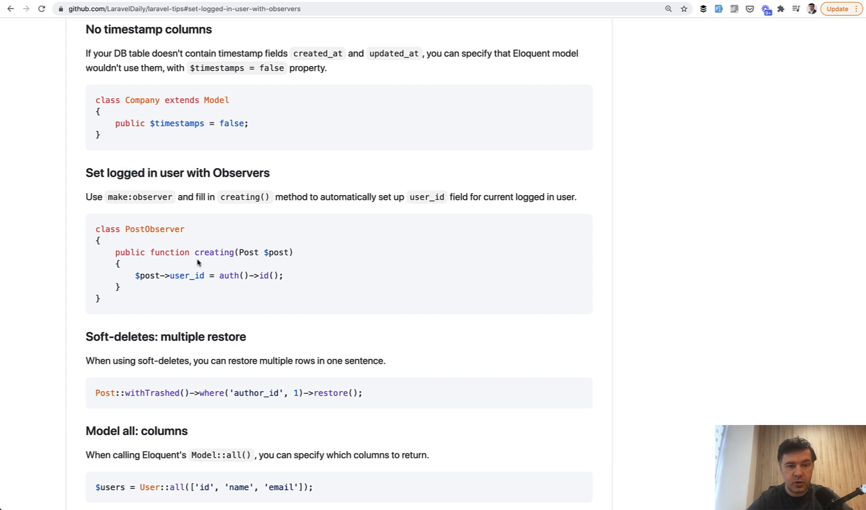
pyautogui.scroll(-3)
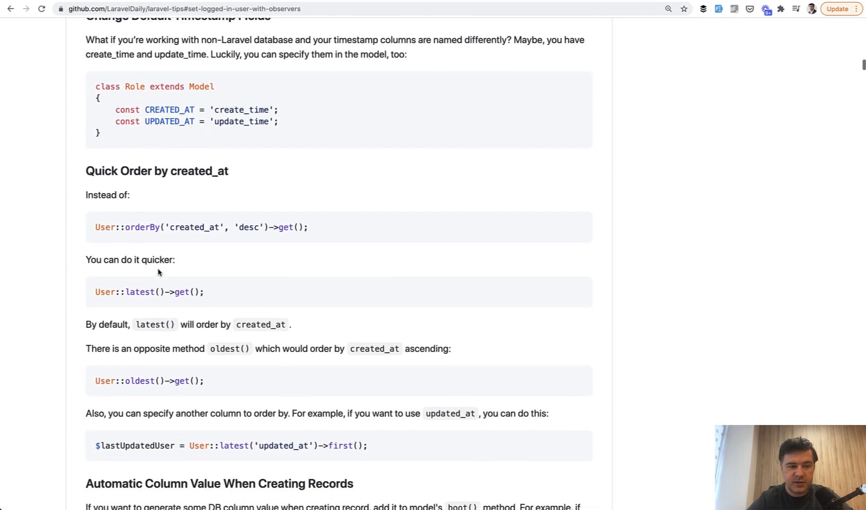
# Scroll to the Automatic Column Value When Creating Records and DB Raw Query Calculations tips.
pyautogui.scroll(-3)
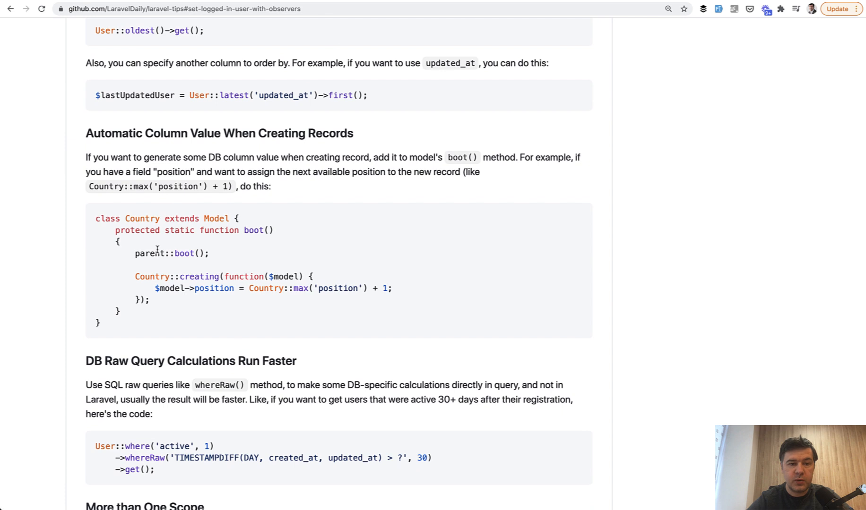
pyautogui.moveTo(169, 224)
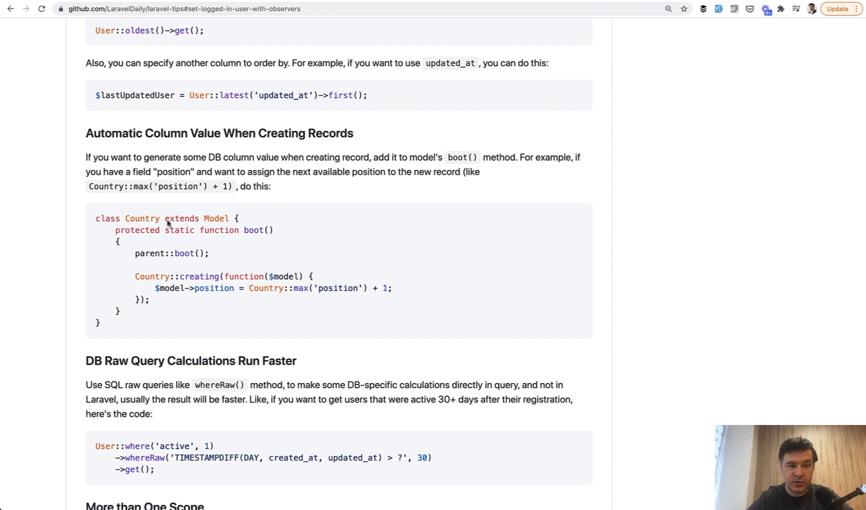
pyautogui.moveTo(248, 219)
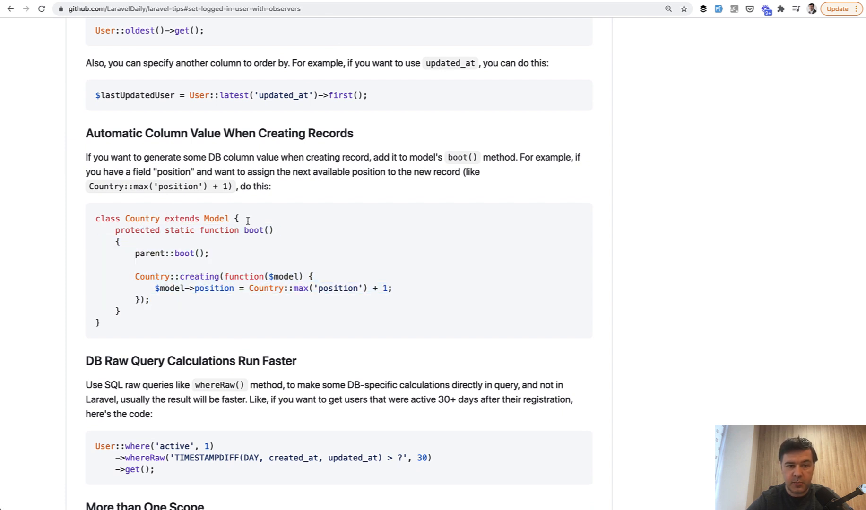
pyautogui.moveTo(178, 269)
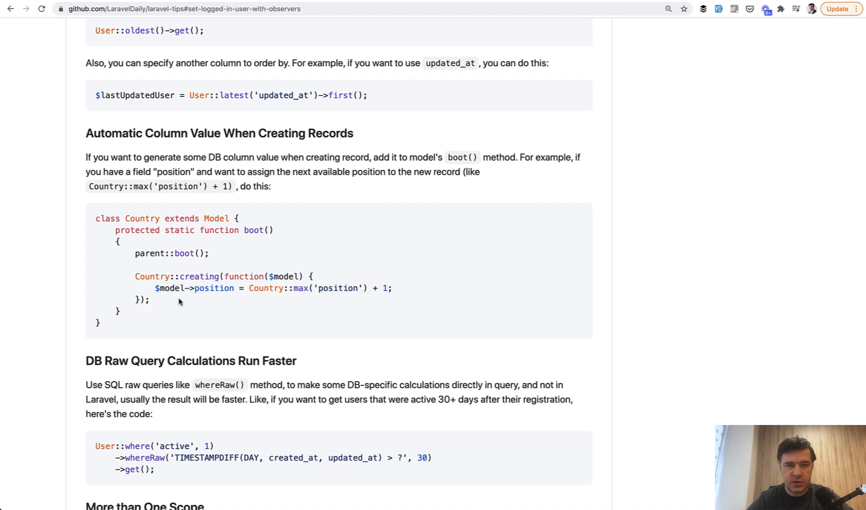
pyautogui.moveTo(273, 269)
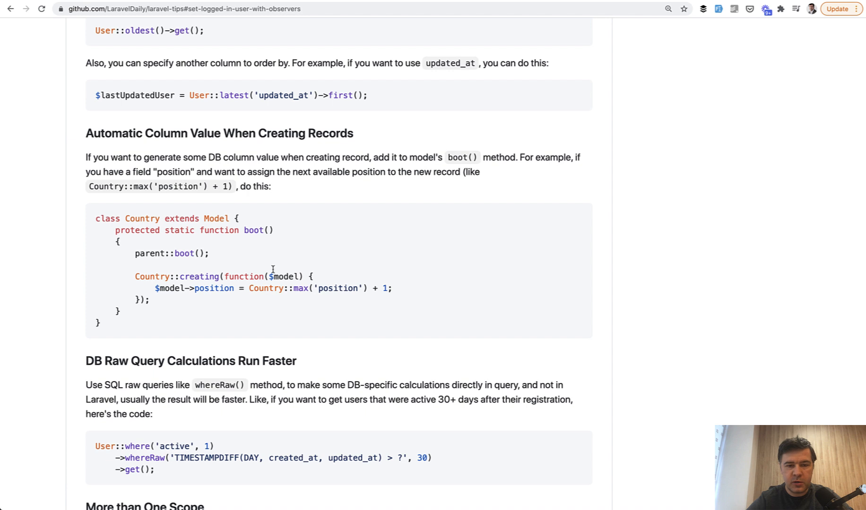
pyautogui.moveTo(308, 327)
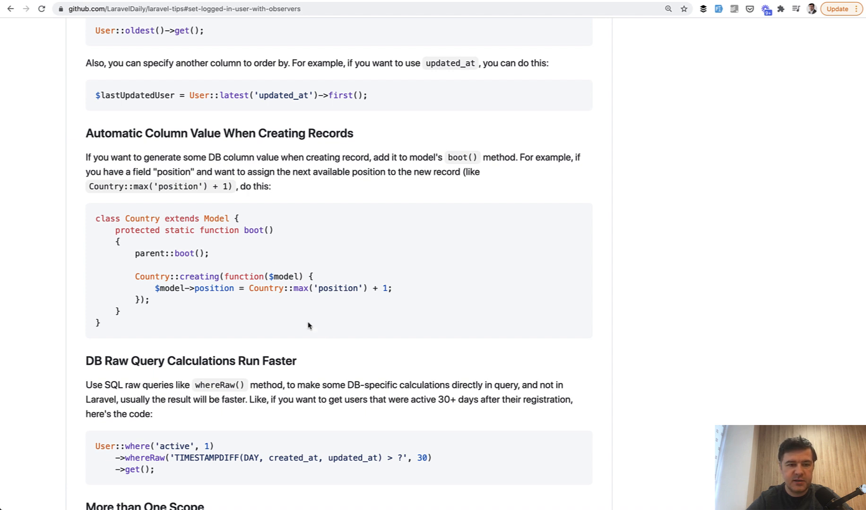
pyautogui.moveTo(306, 290)
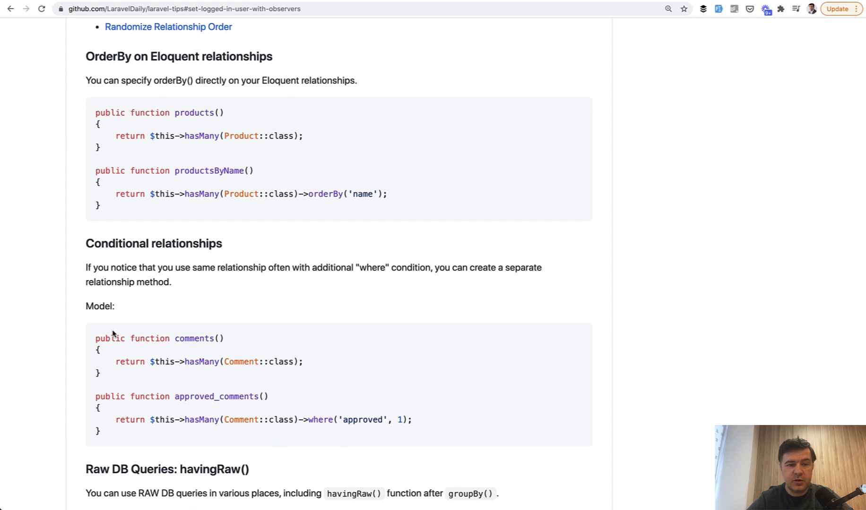
pyautogui.moveTo(55, 358)
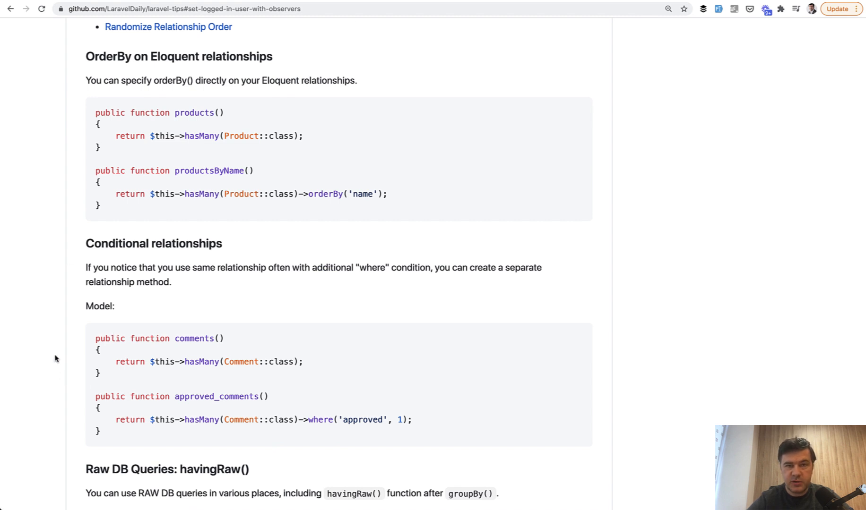
pyautogui.moveTo(98, 330)
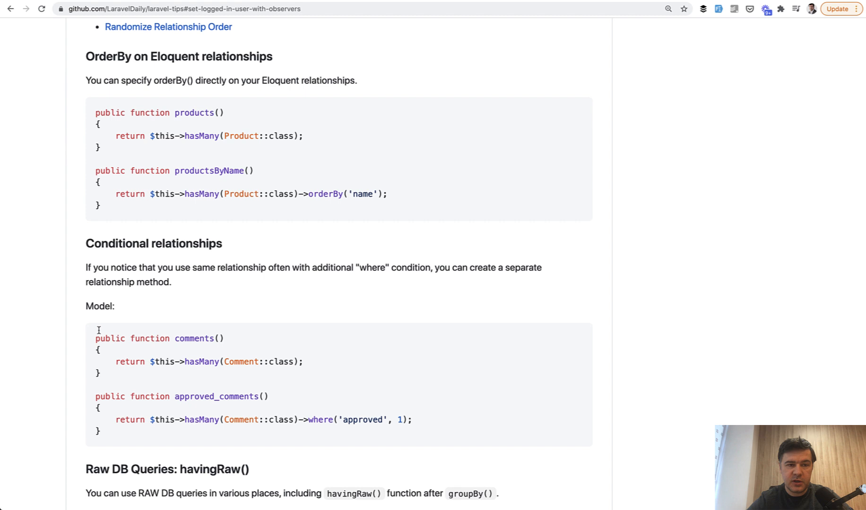
pyautogui.moveTo(229, 188)
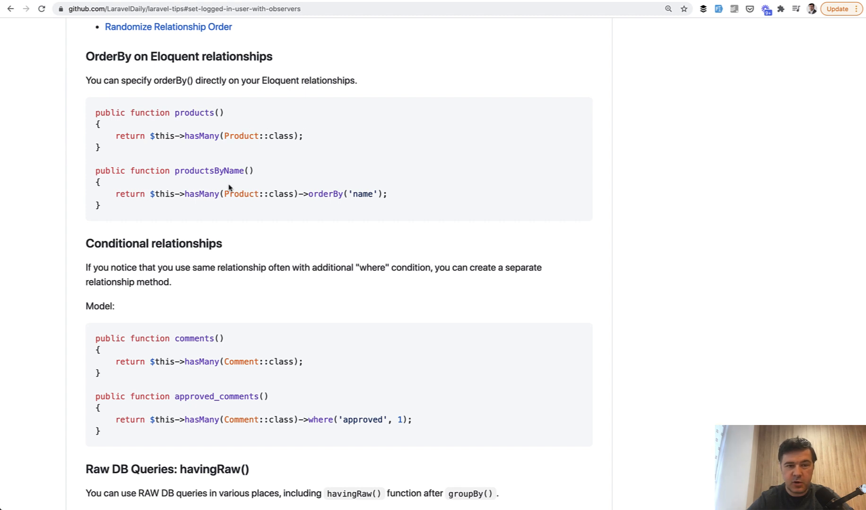
pyautogui.moveTo(196, 170)
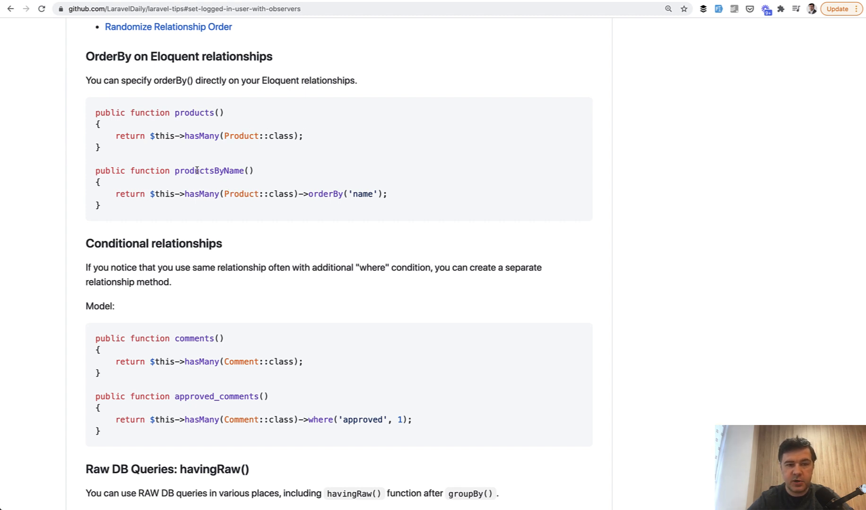
pyautogui.moveTo(300, 195)
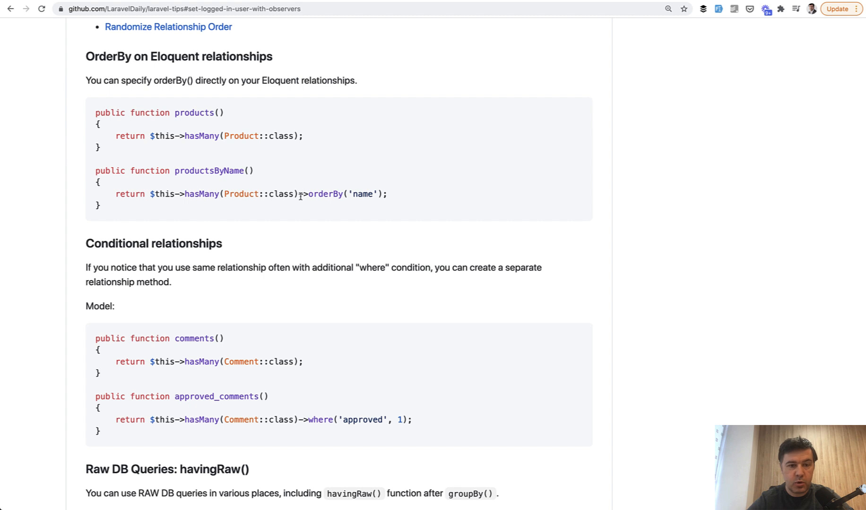
# Scroll to the Models Relations tips and highlight a line of the Conditional relationships example.
pyautogui.scroll(-3)
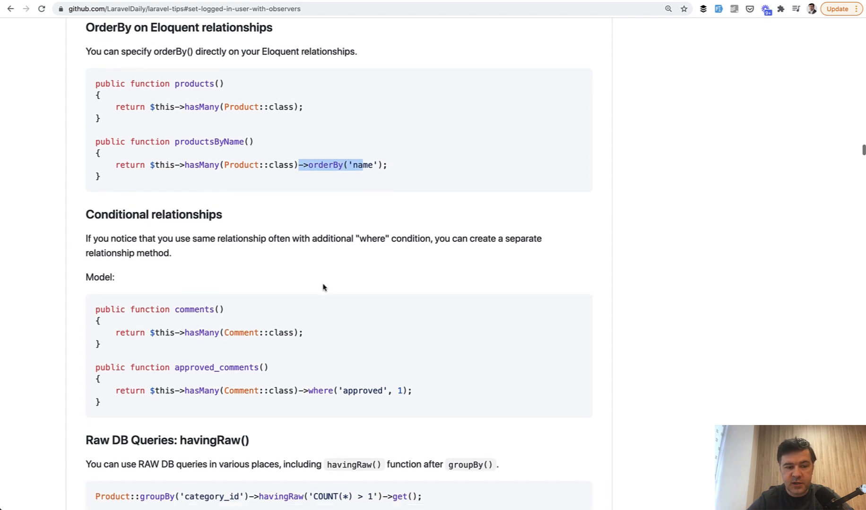
pyautogui.scroll(-3)
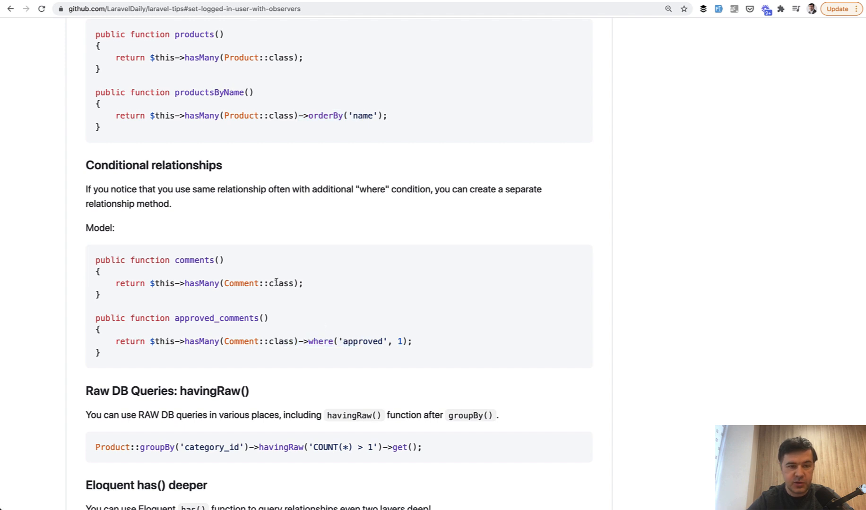
pyautogui.tripleClick(160, 260)
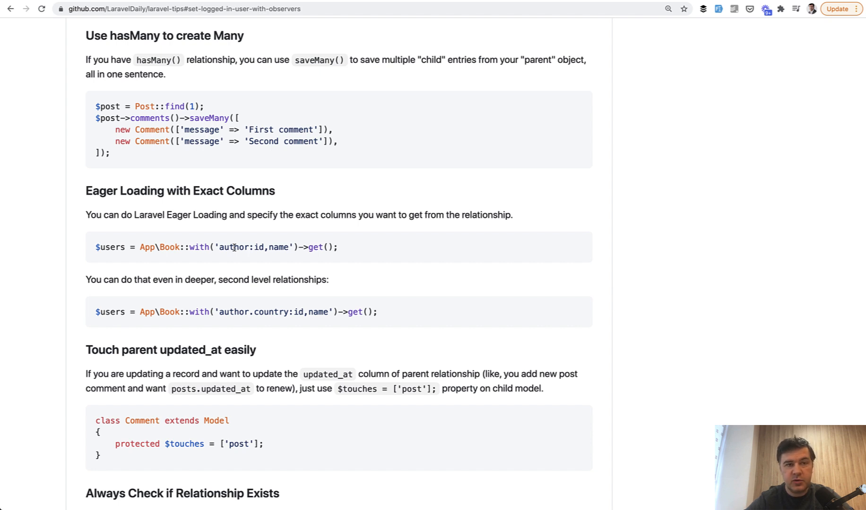
pyautogui.moveTo(207, 273)
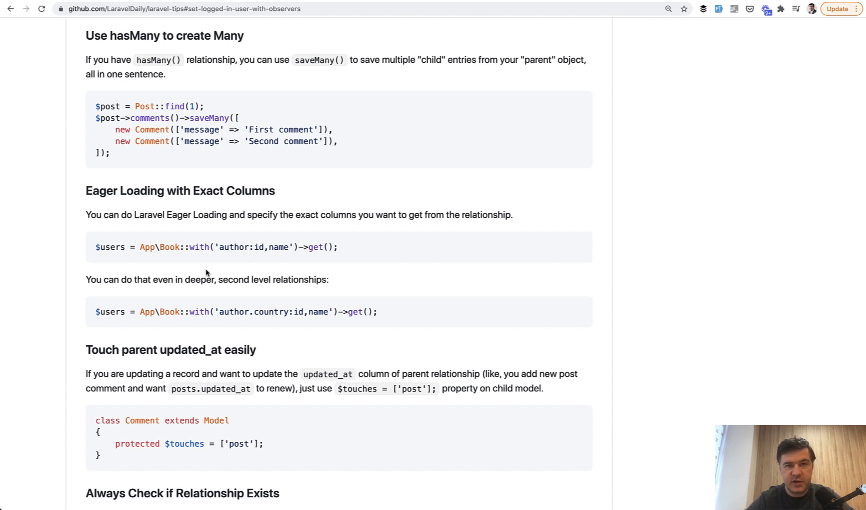
# Highlight a word in the Eager Loading with Exact Columns author.country example.
pyautogui.doubleClick(269, 246)
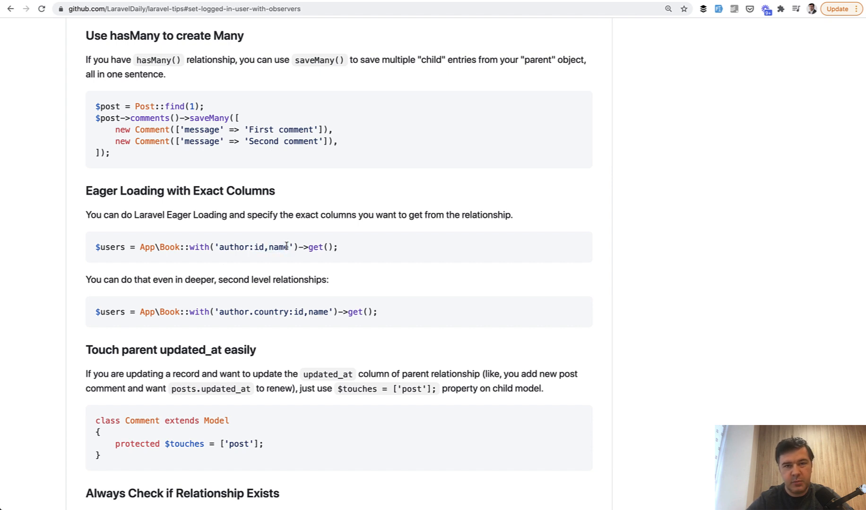
# Highlight withCount, User and 'comments' in the withCount() tip, then reach the Load Count on-the-fly example.
pyautogui.scroll(-3)
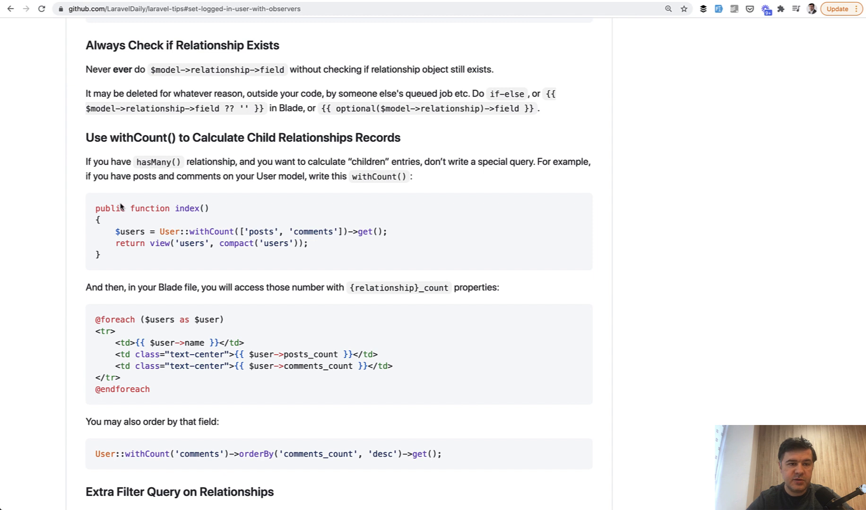
pyautogui.moveTo(140, 237)
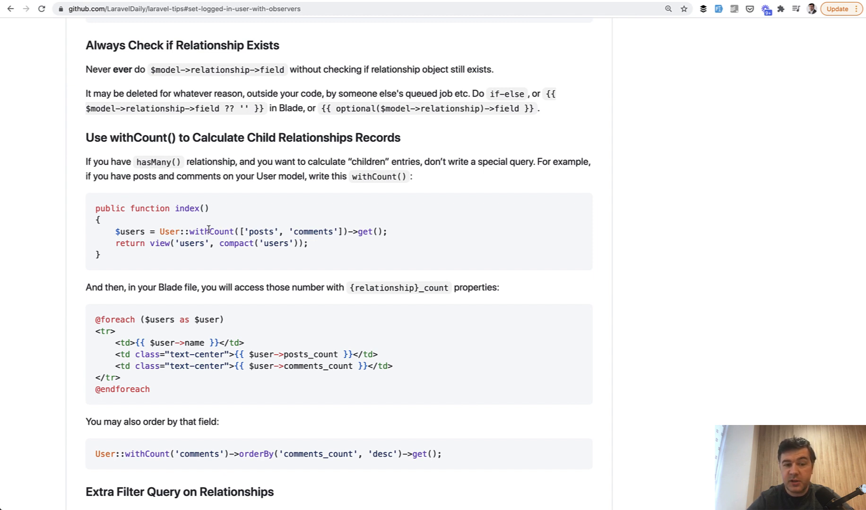
pyautogui.doubleClick(209, 232)
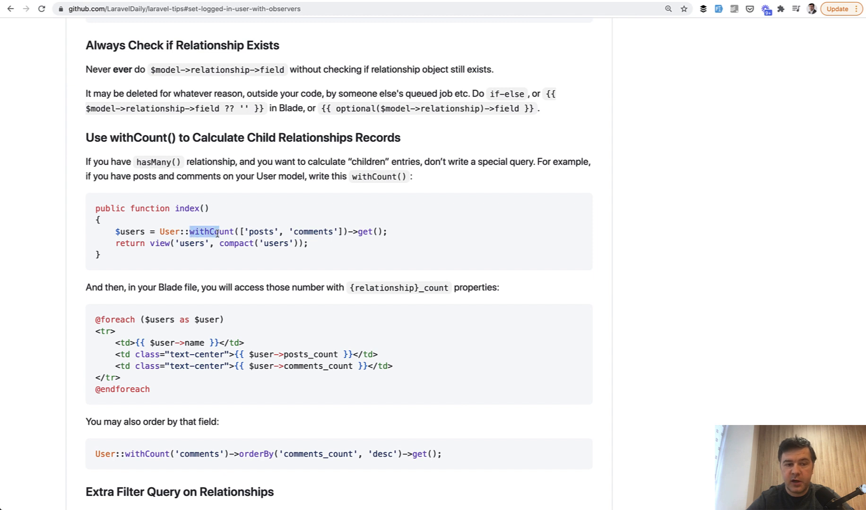
pyautogui.doubleClick(168, 231)
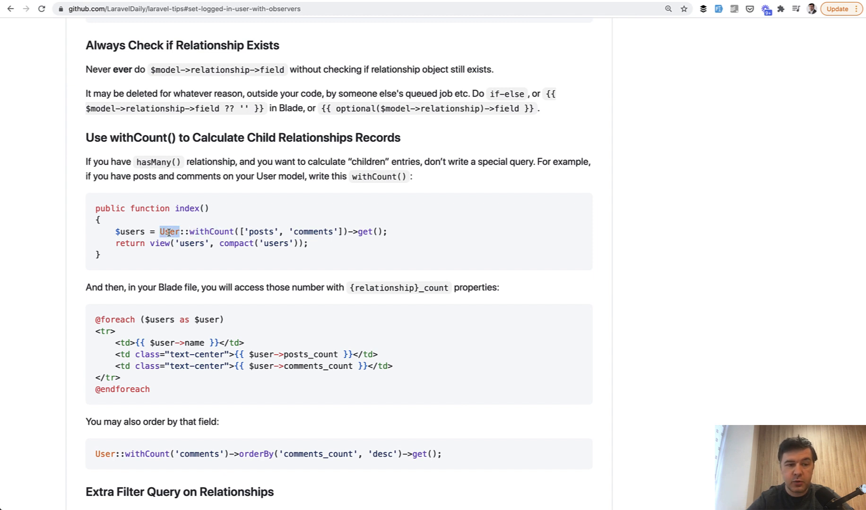
pyautogui.doubleClick(262, 232)
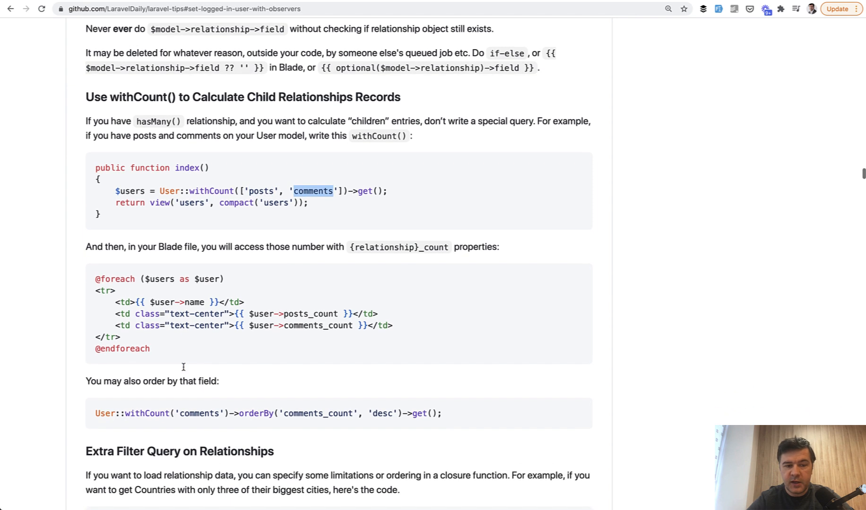
pyautogui.doubleClick(308, 314)
pyautogui.write('loadc')
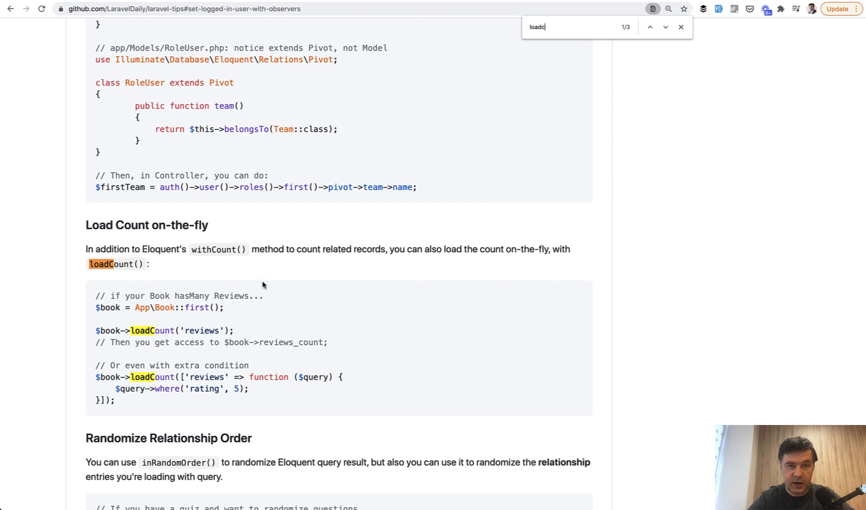
pyautogui.moveTo(206, 360)
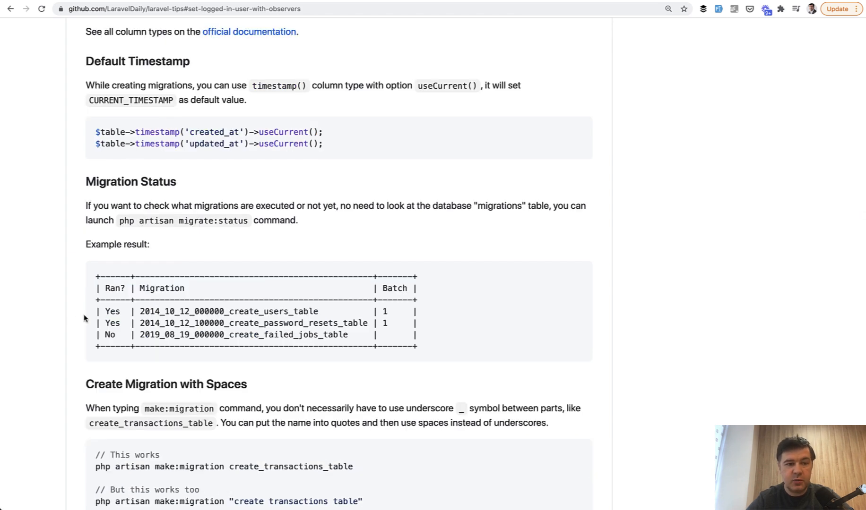
pyautogui.moveTo(120, 311)
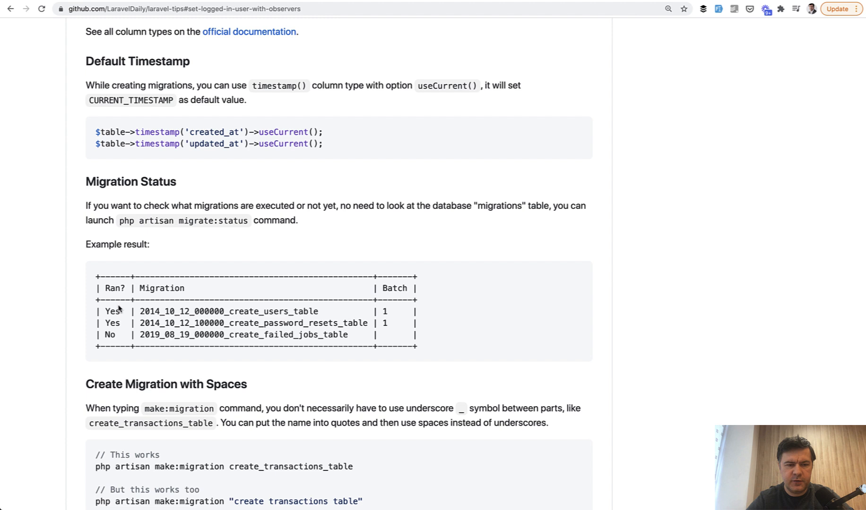
pyautogui.moveTo(168, 224)
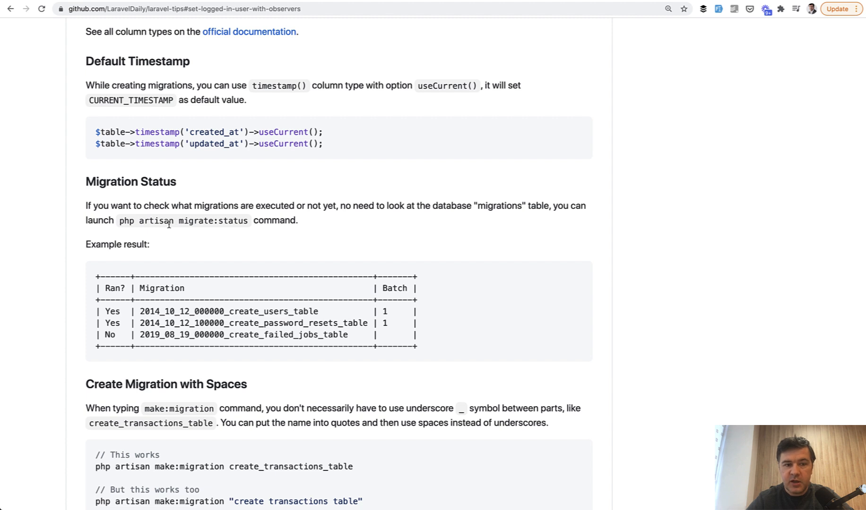
pyautogui.moveTo(153, 281)
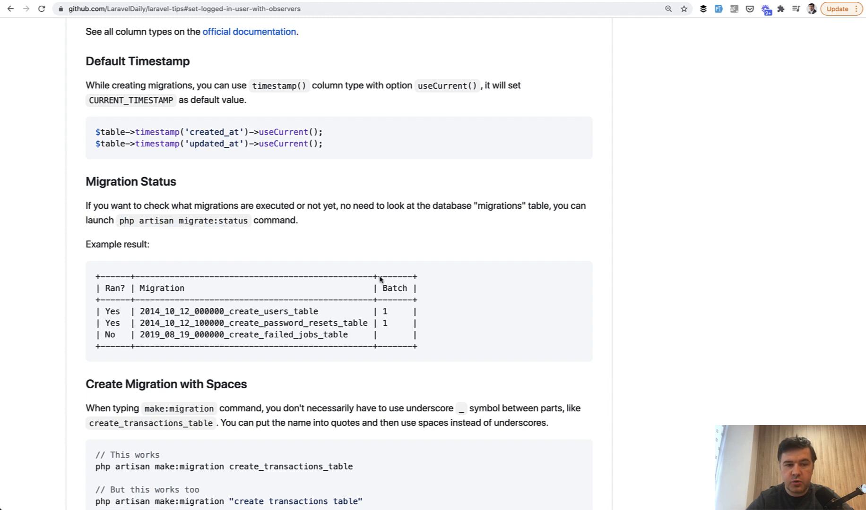
pyautogui.moveTo(258, 271)
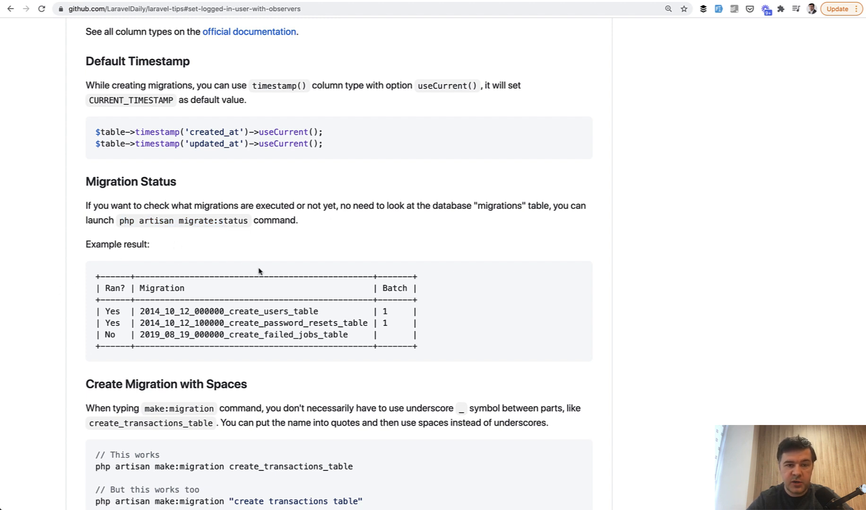
pyautogui.moveTo(375, 326)
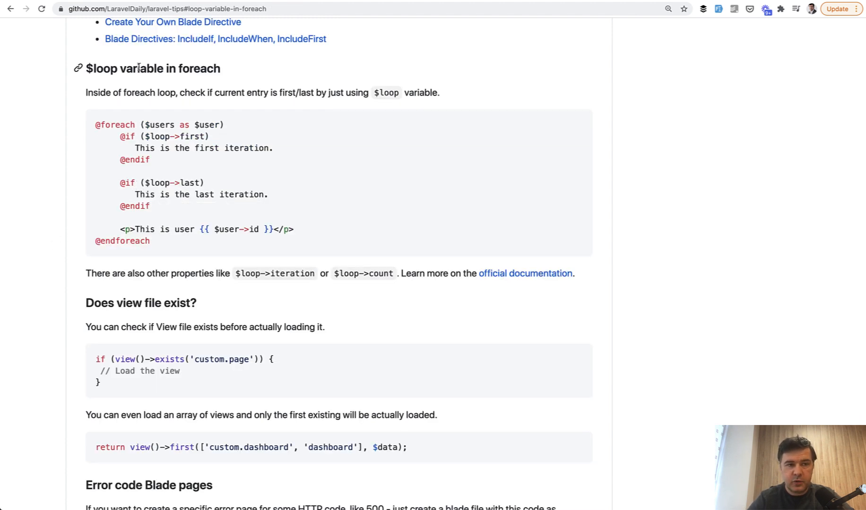
pyautogui.moveTo(45, 234)
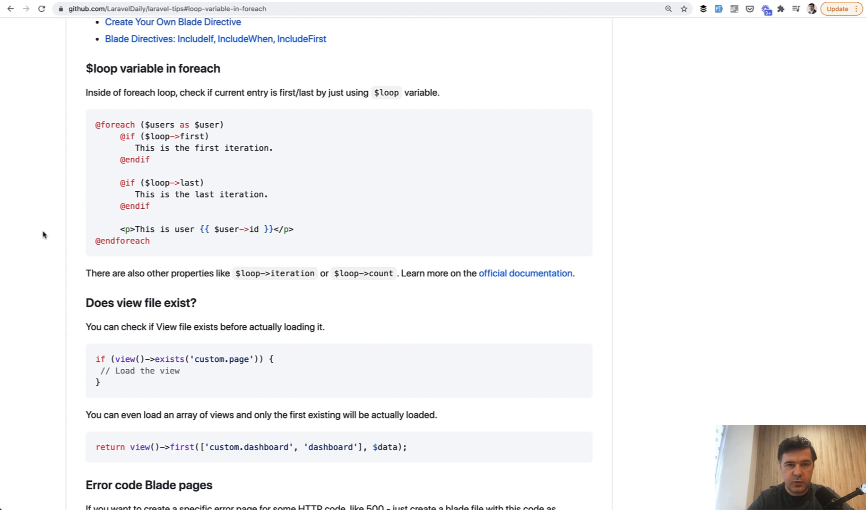
pyautogui.moveTo(187, 145)
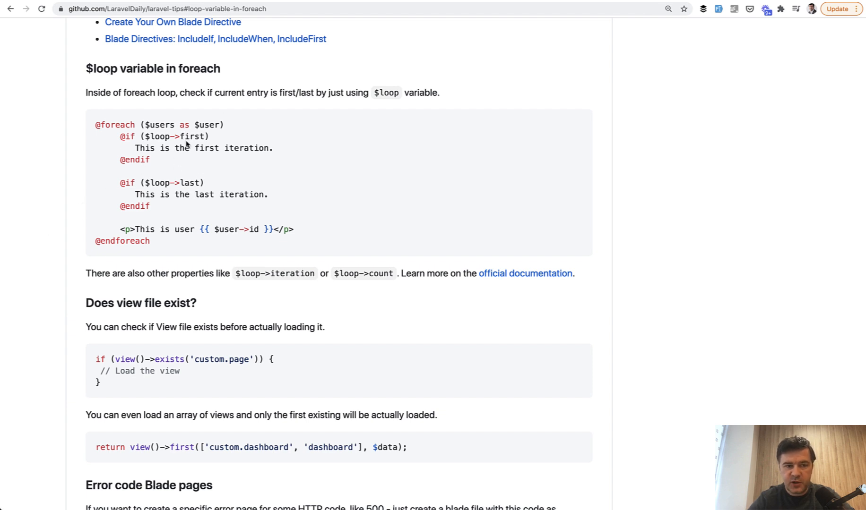
pyautogui.moveTo(177, 186)
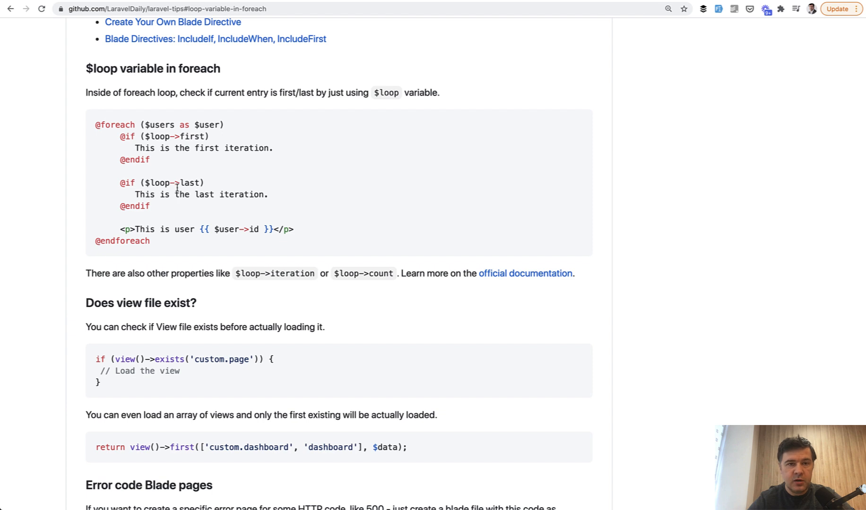
pyautogui.moveTo(198, 194)
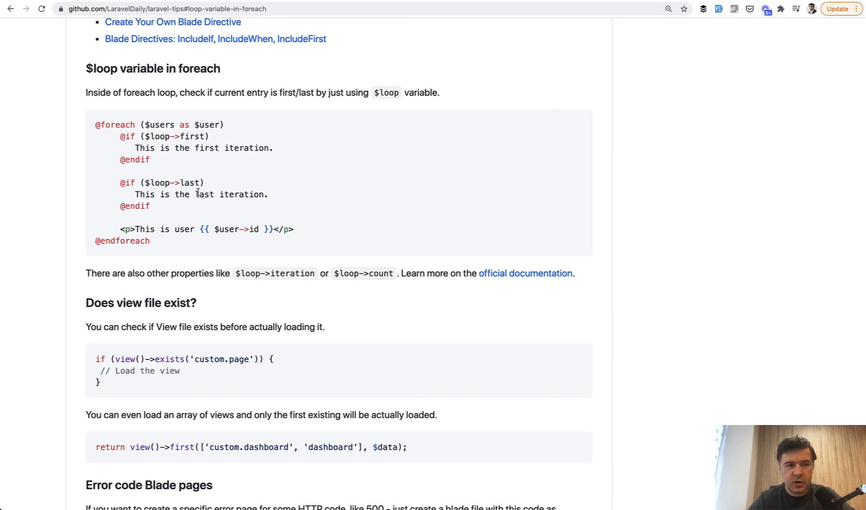
pyautogui.moveTo(130, 68)
pyautogui.write('$loop')
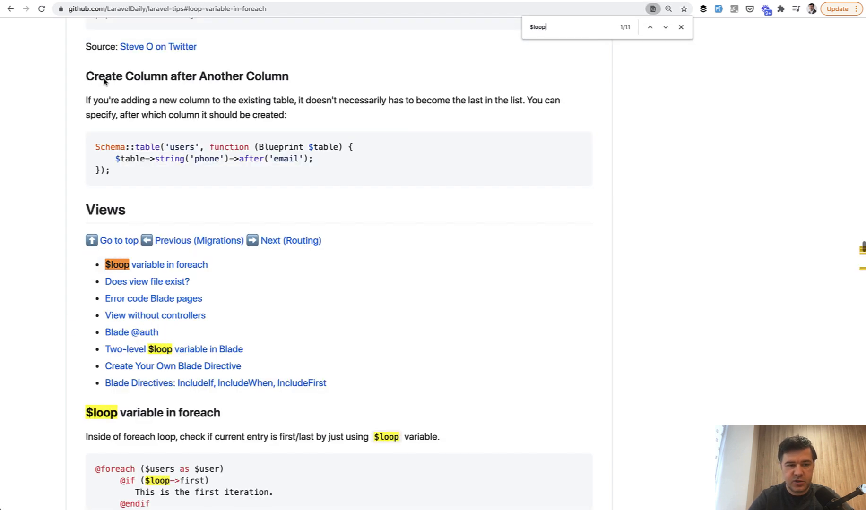
# Close the $loop find bar and scroll to the Route group within a group and Wildcard subdomains tips.
pyautogui.click(665, 27)
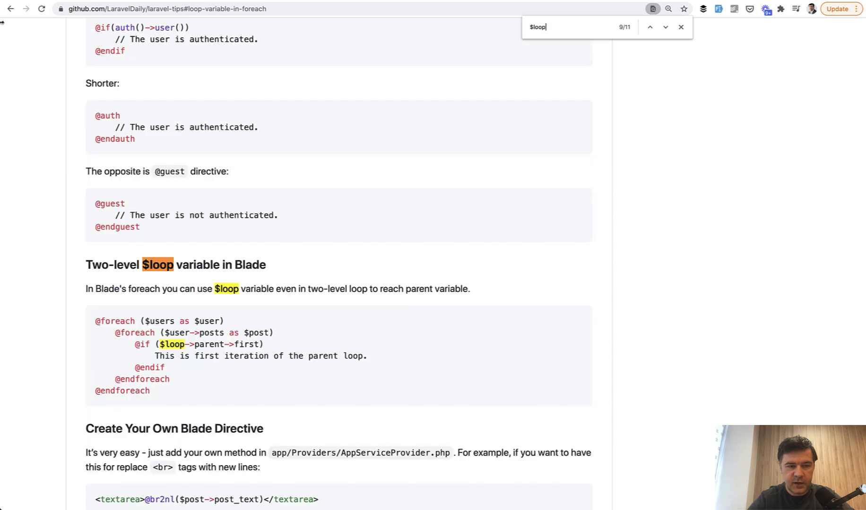
pyautogui.scroll(-3)
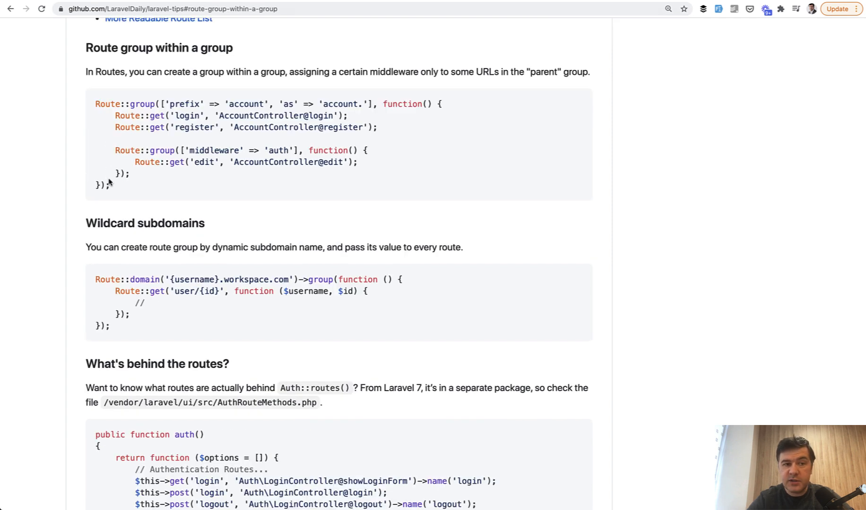
pyautogui.moveTo(143, 198)
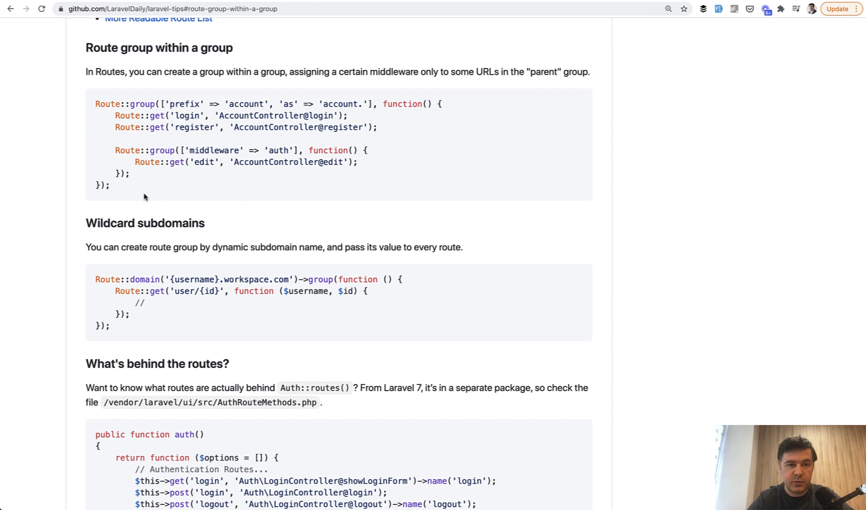
# Highlight words in the Change Default Validation Messages example and scroll on to Prepare for Validation.
pyautogui.scroll(3)
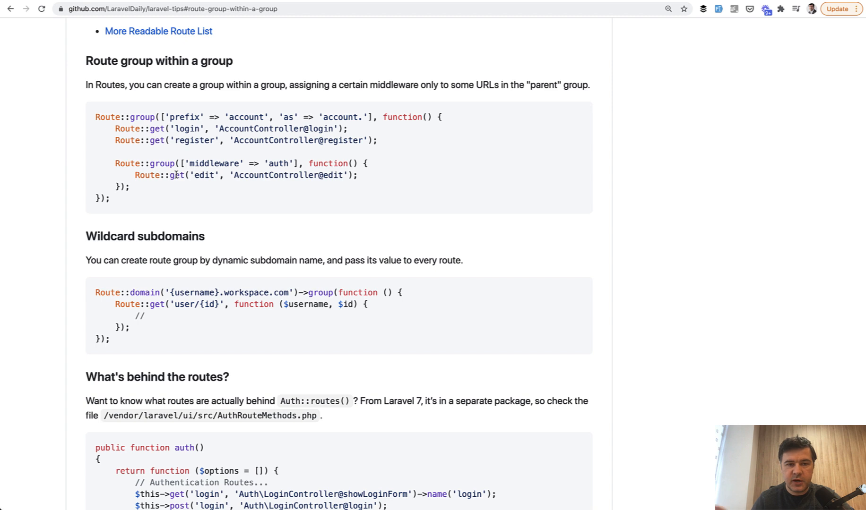
pyautogui.doubleClick(142, 117)
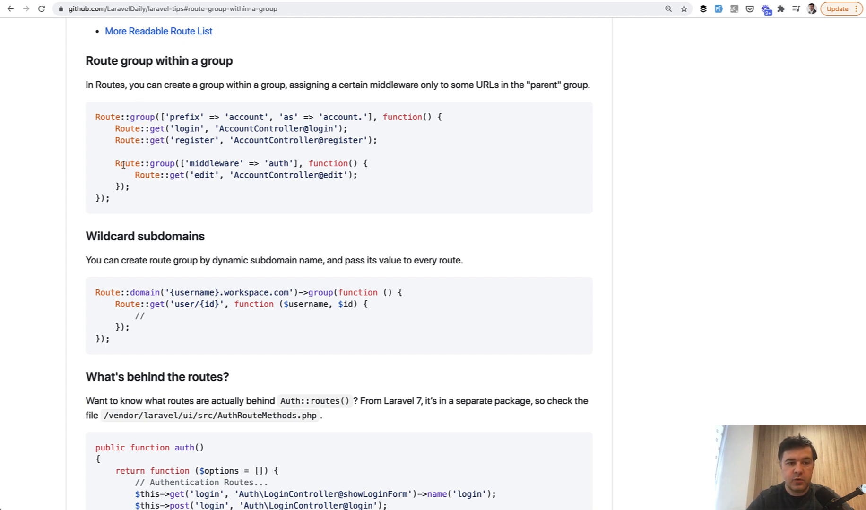
pyautogui.moveTo(209, 204)
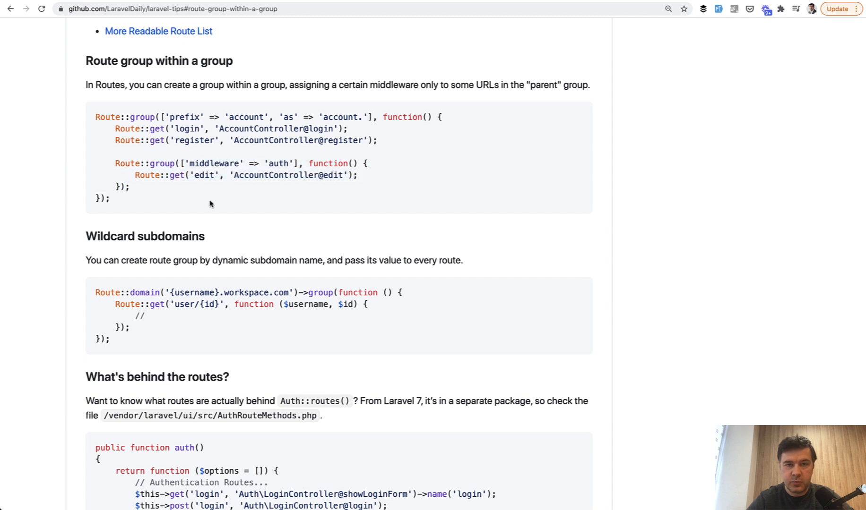
pyautogui.doubleClick(186, 117)
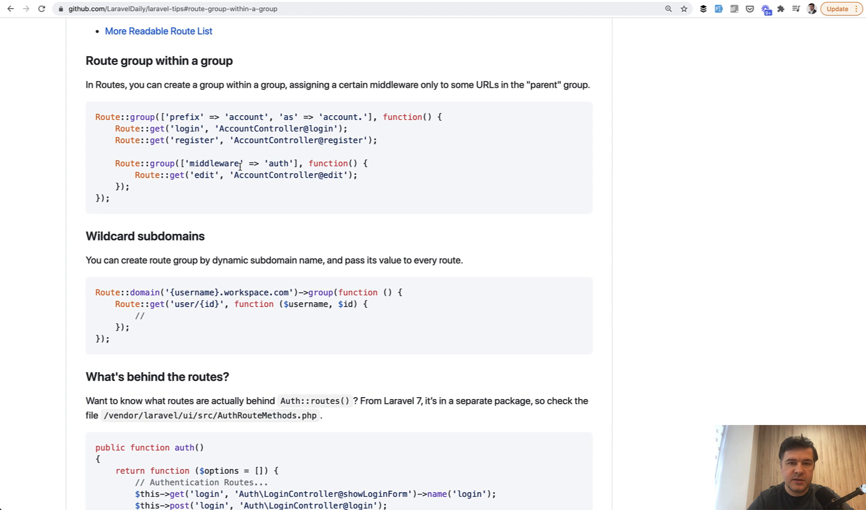
pyautogui.scroll(-3)
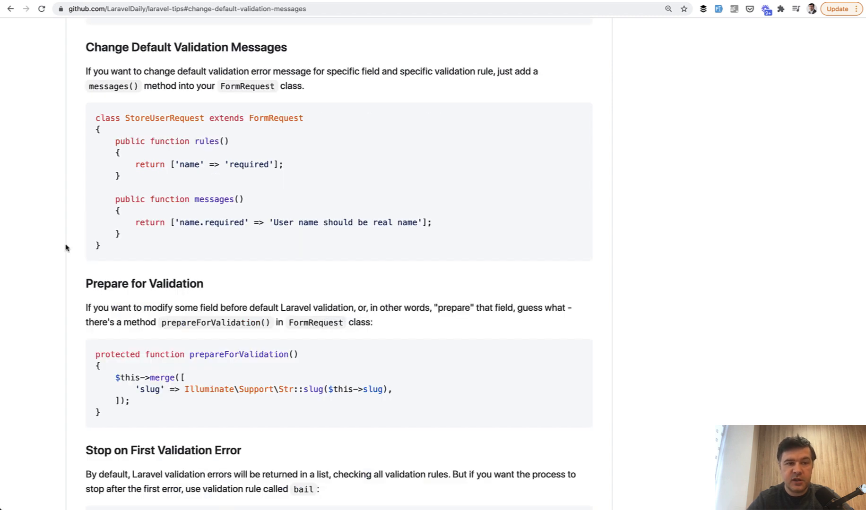
pyautogui.moveTo(115, 237)
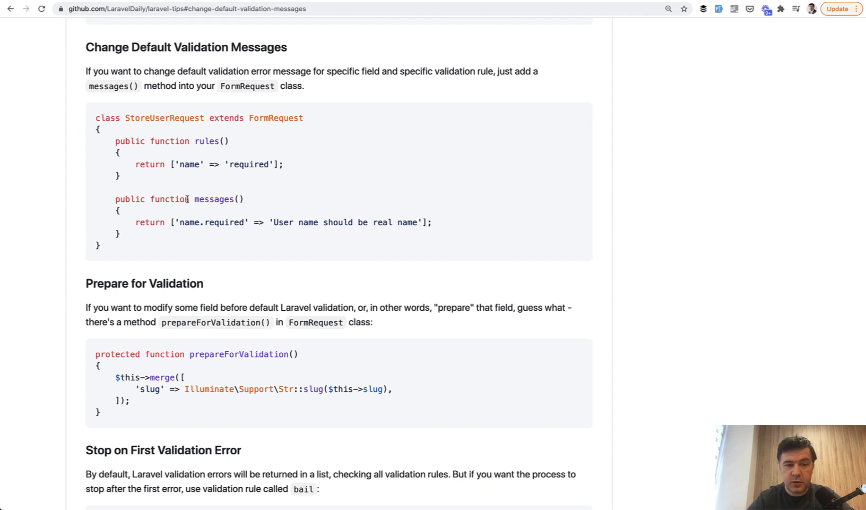
pyautogui.moveTo(194, 225)
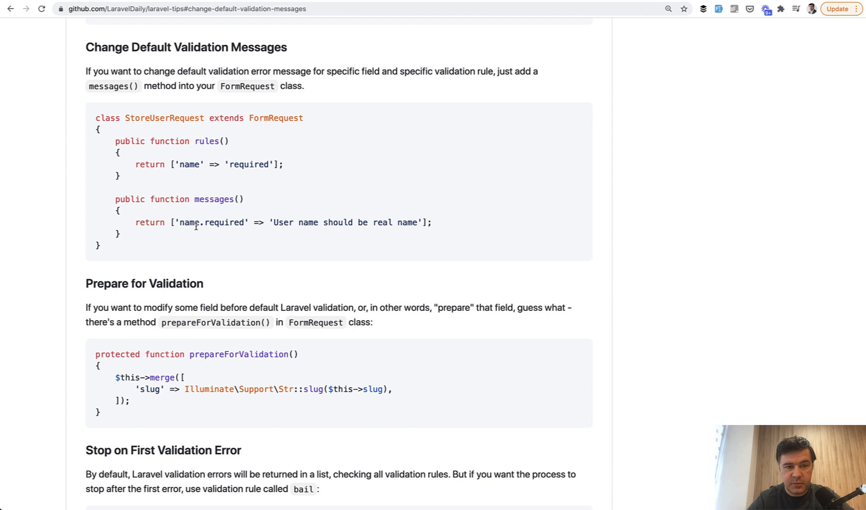
pyautogui.moveTo(214, 243)
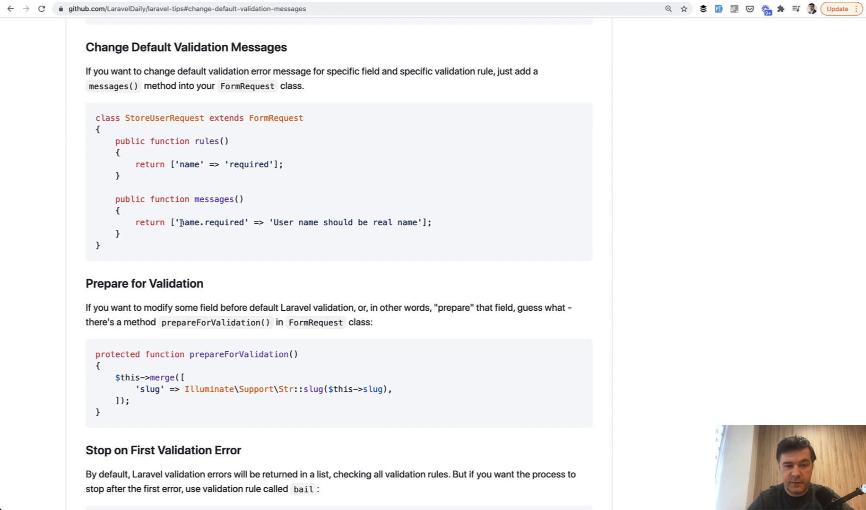
# Highlight a word in the Multiple Collection Methods in a Row example.
pyautogui.doubleClick(221, 223)
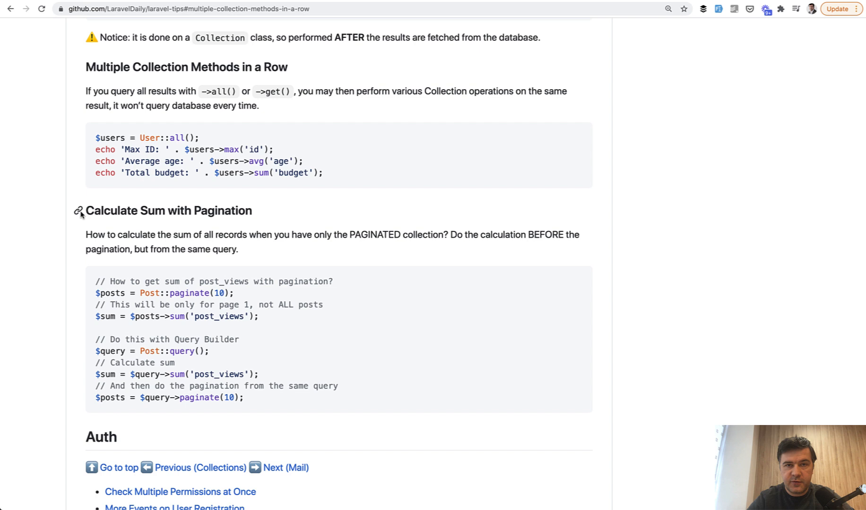
pyautogui.moveTo(48, 194)
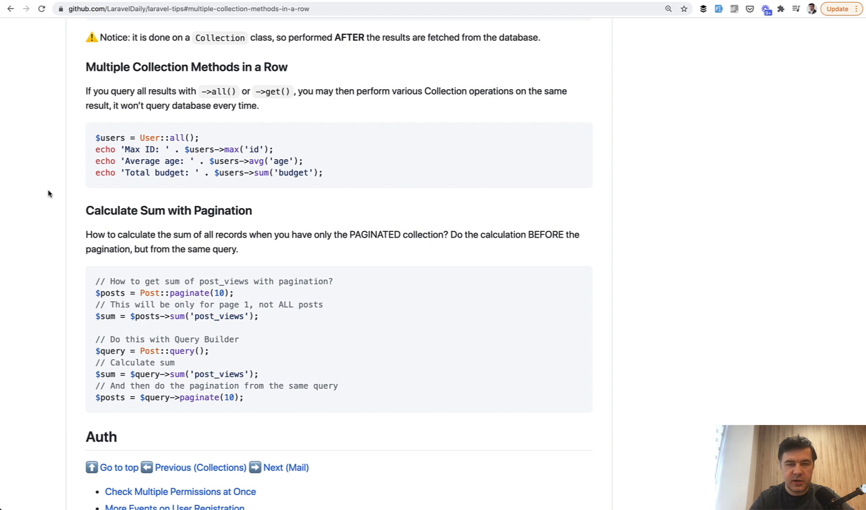
pyautogui.moveTo(111, 140)
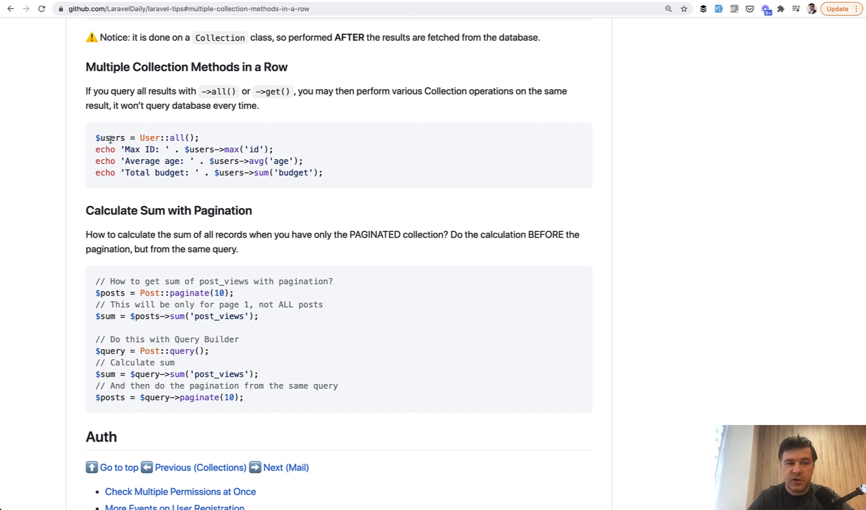
pyautogui.moveTo(199, 149)
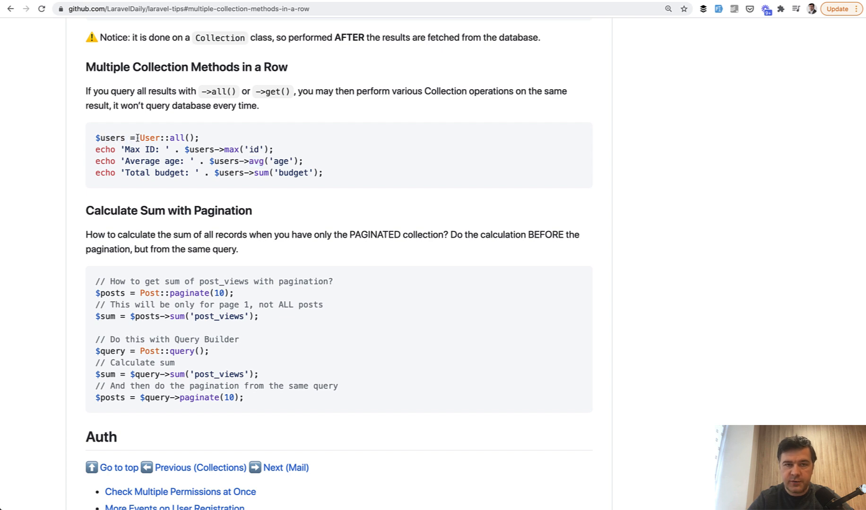
# Scroll past the Exact Laravel version and Launch Artisan command tips into the Factory callbacks tip.
pyautogui.scroll(-3)
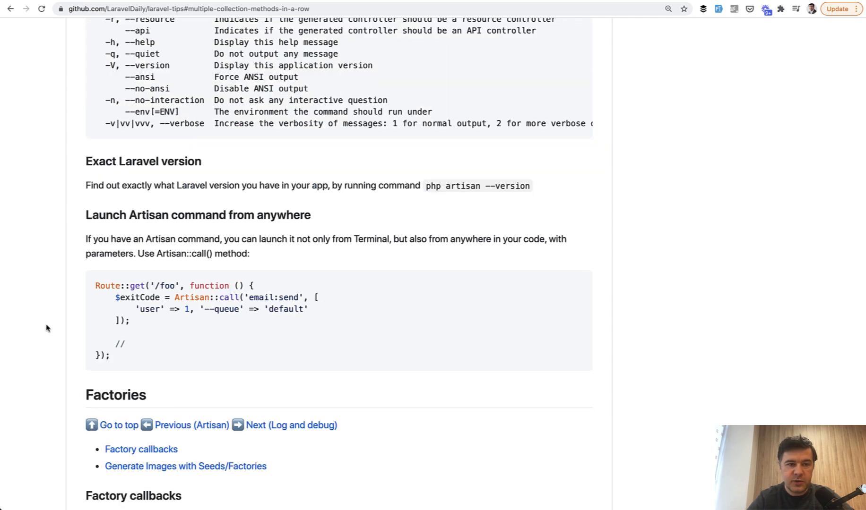
pyautogui.moveTo(380, 191)
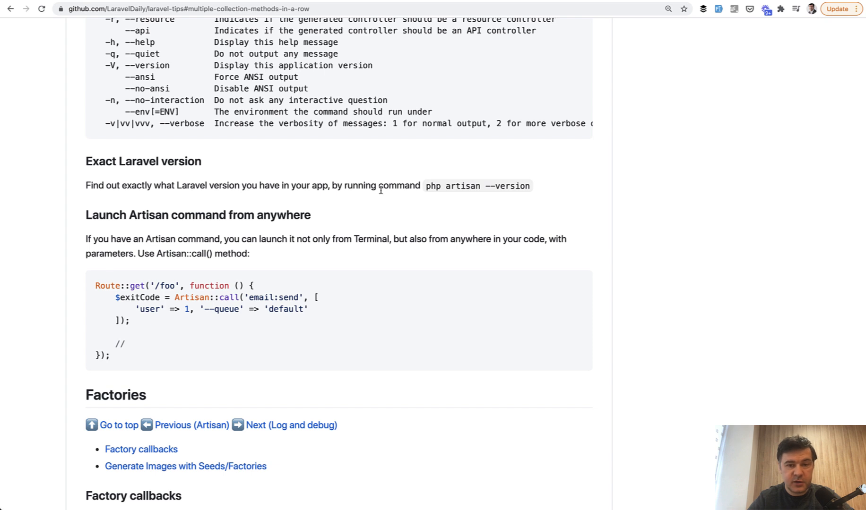
pyautogui.moveTo(539, 187)
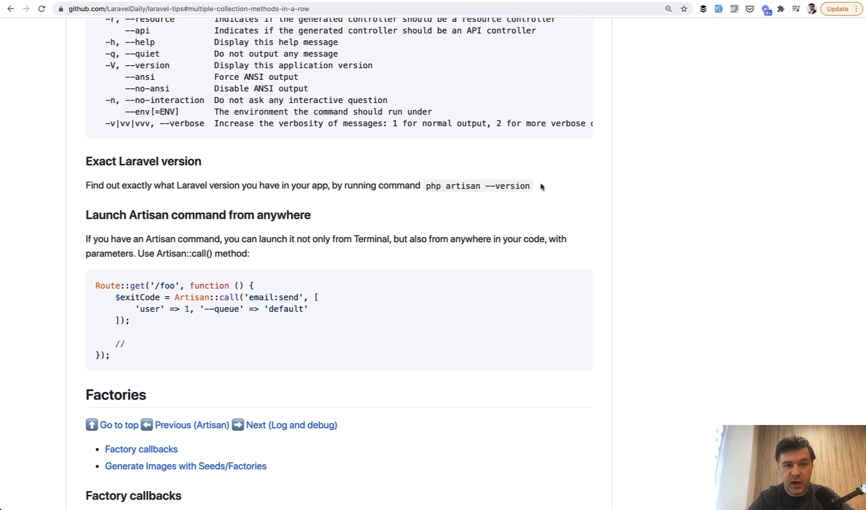
pyautogui.scroll(-3)
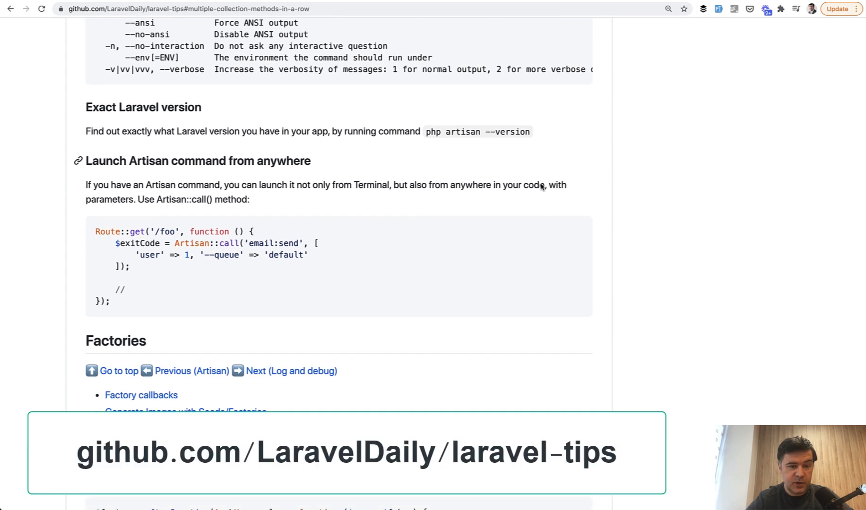
pyautogui.scroll(-3)
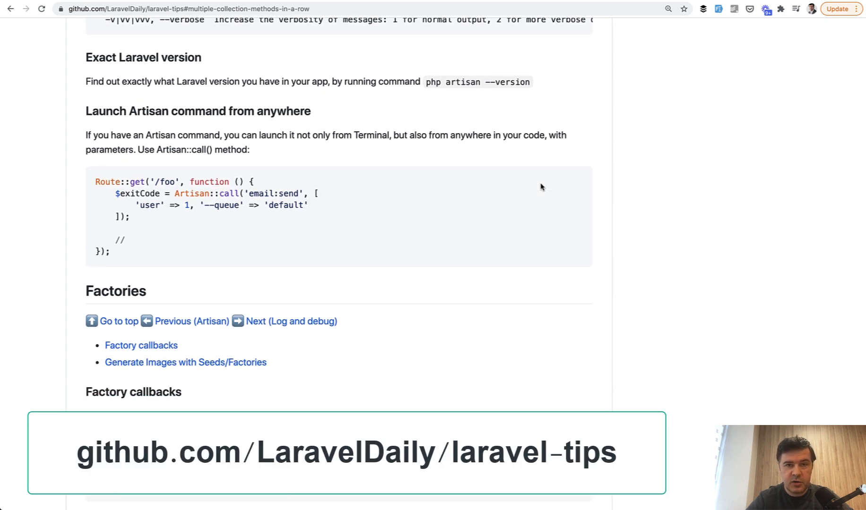